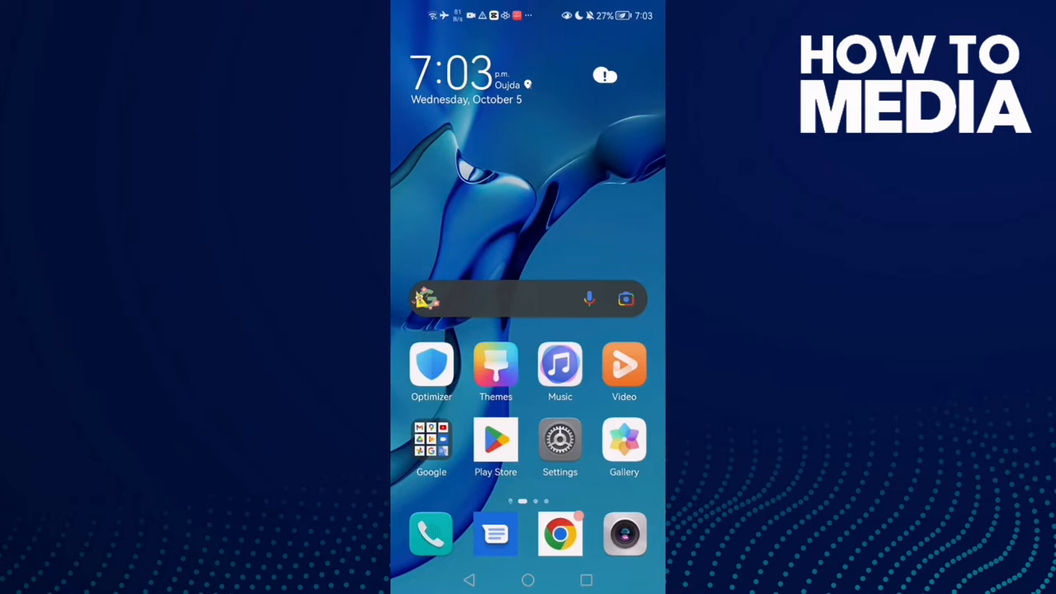
Launch the Settings app from the home screen.
click(560, 440)
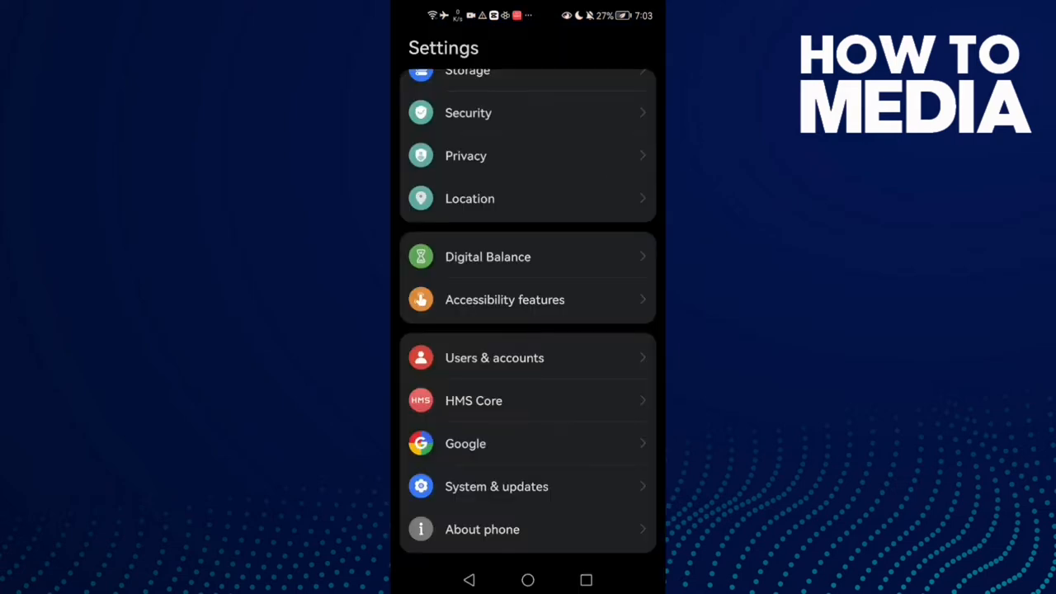
Scroll to the bottom of the Settings list to reach About phone.
scroll(down, 3)
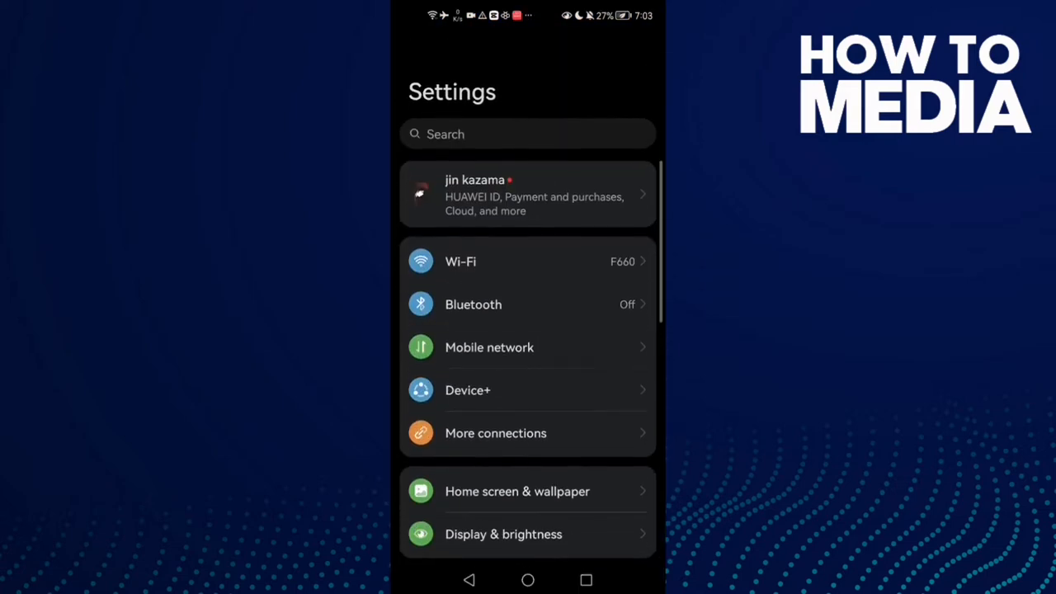
scroll(down, 3)
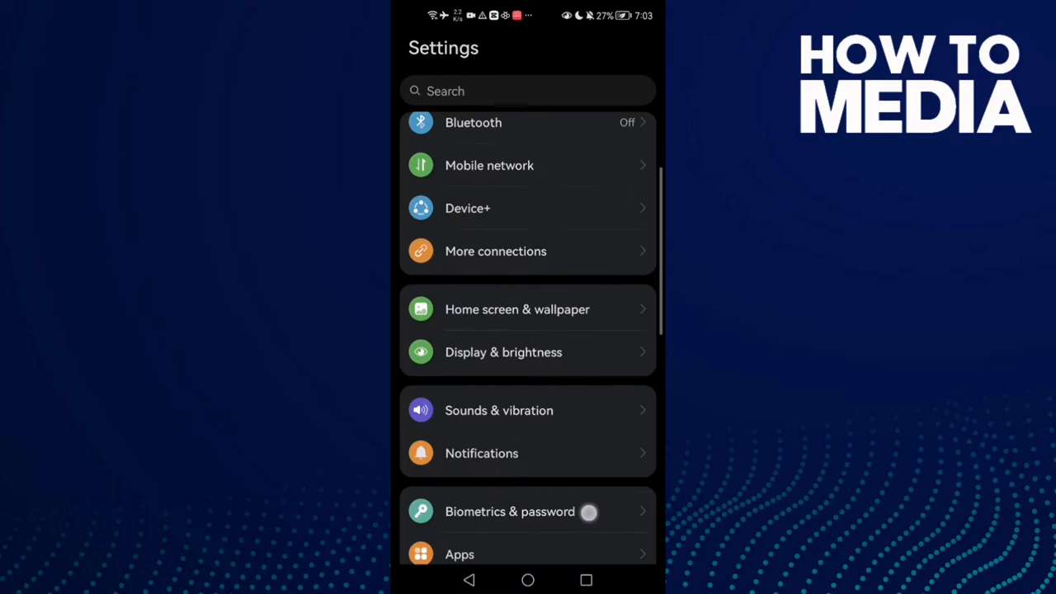
scroll(down, 3)
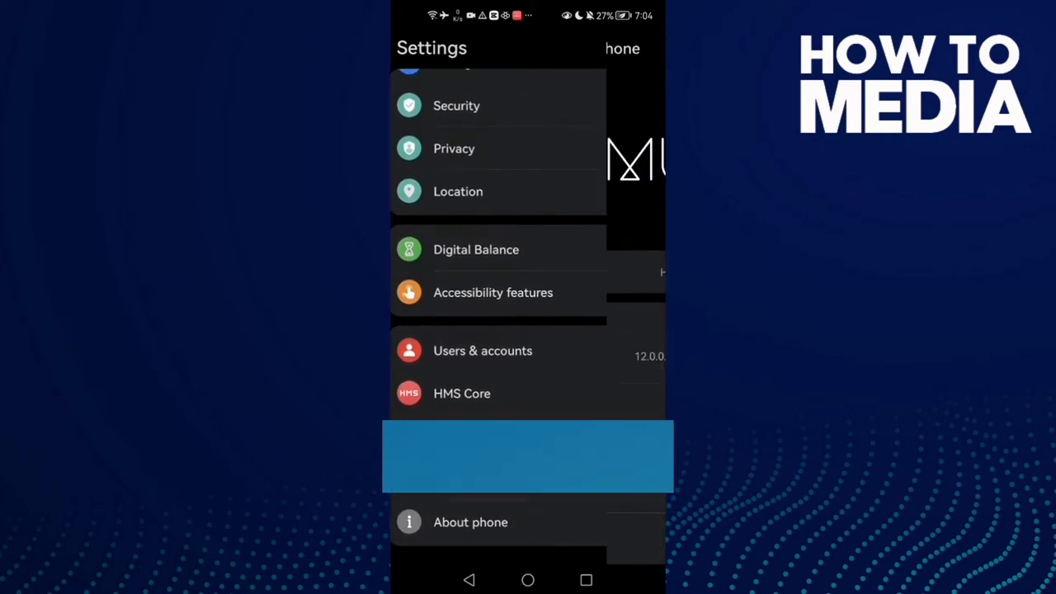
Tap Build number until 'You are already a developer' appears, then return to Settings.
click(470, 521)
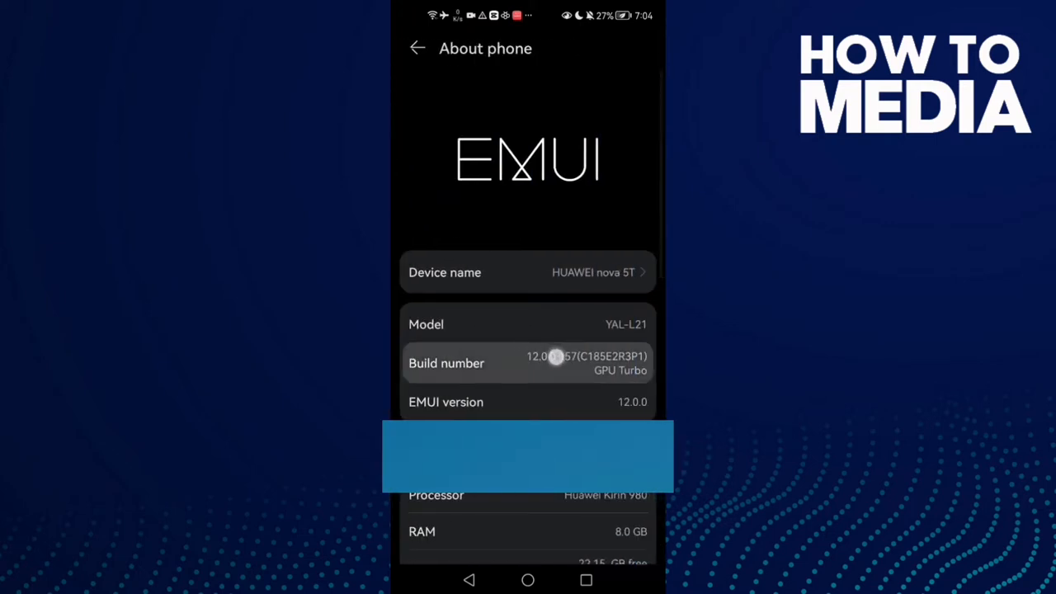
click(528, 363)
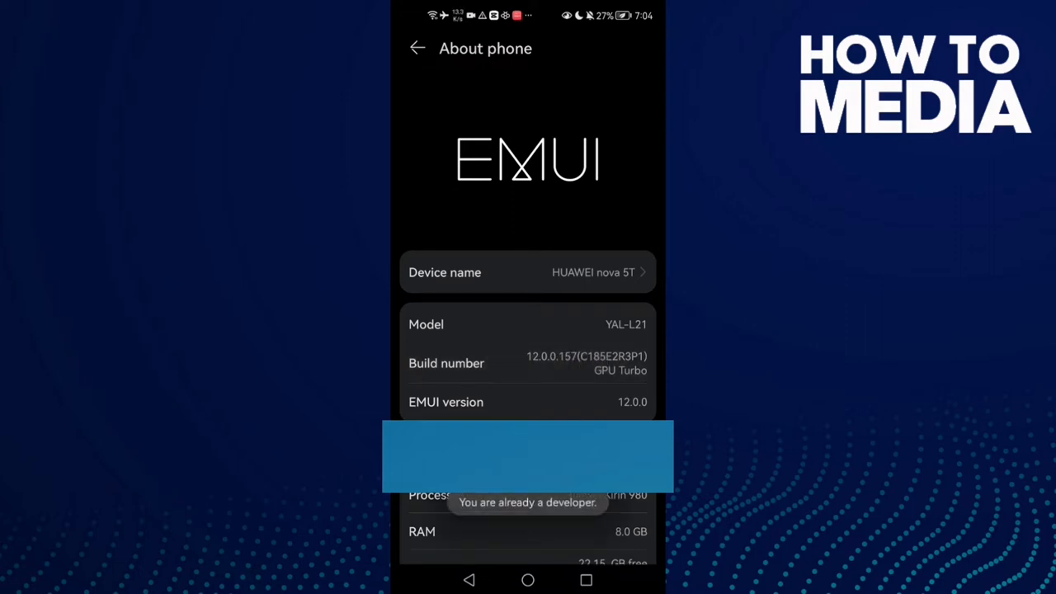
click(528, 363)
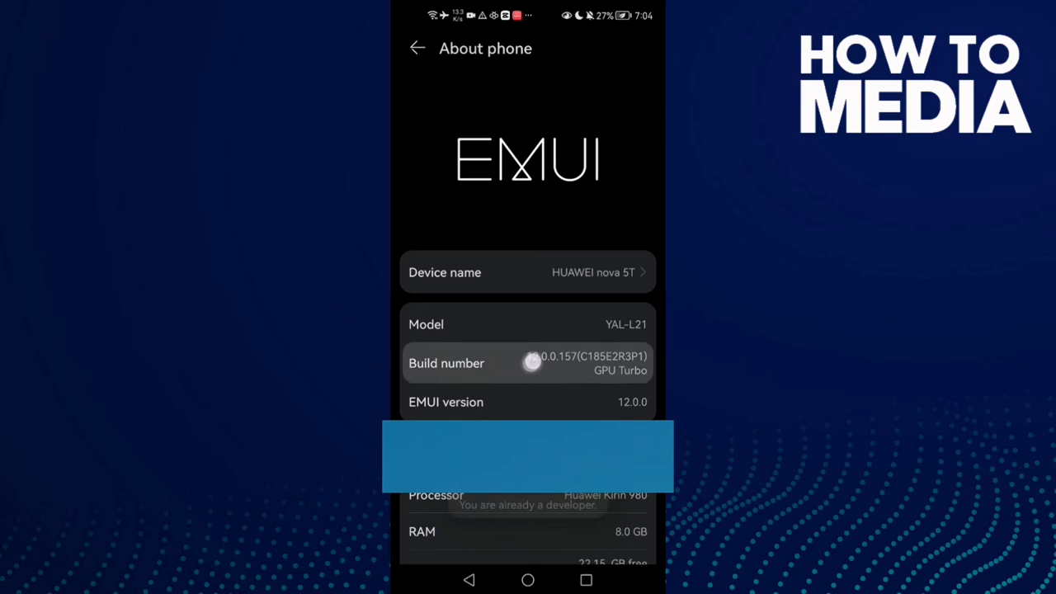
click(528, 363)
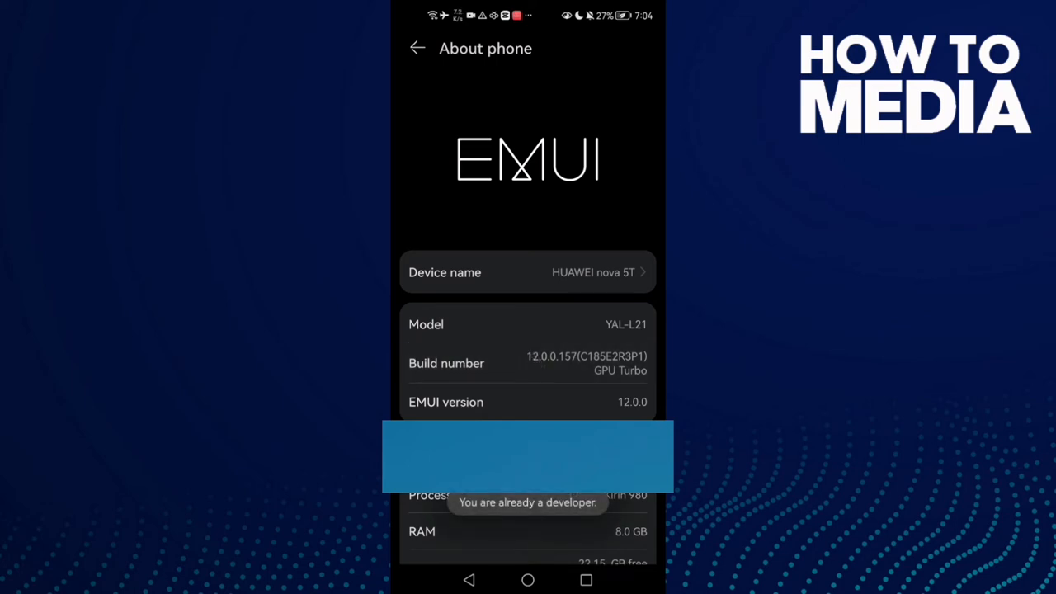
click(418, 48)
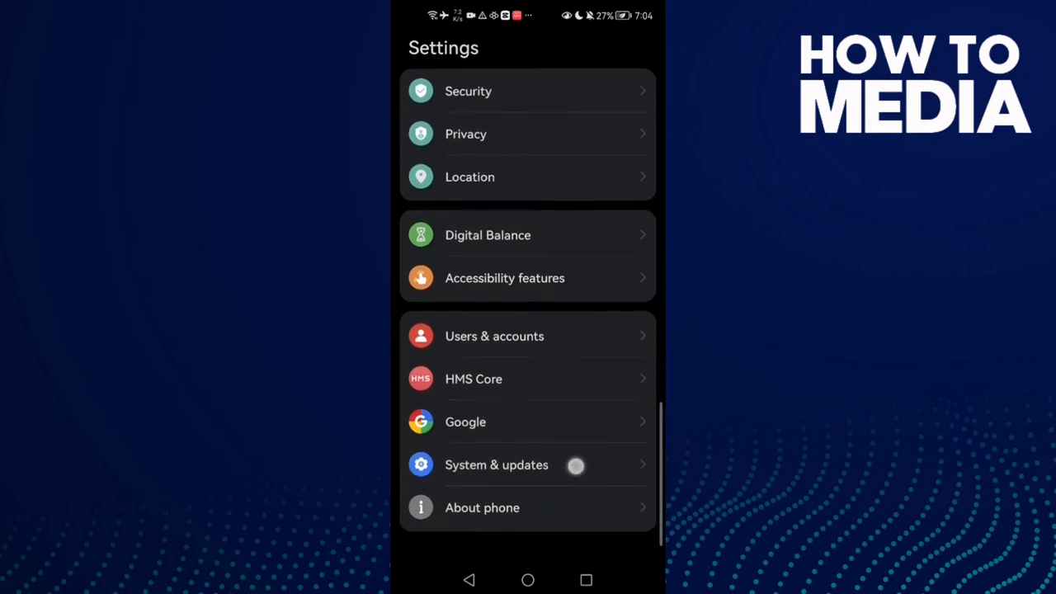
scroll(down, 3)
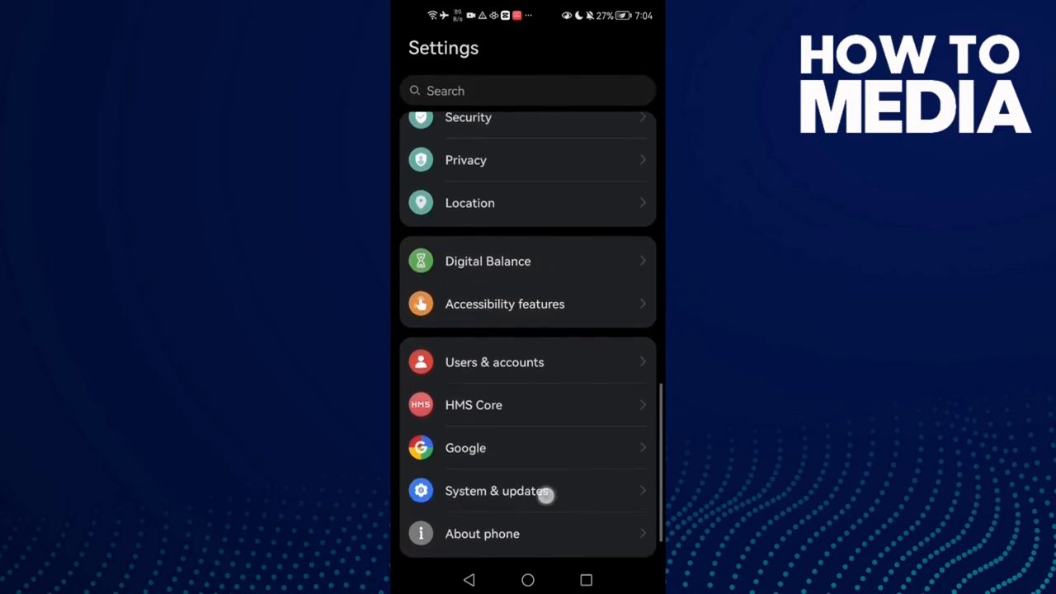
click(496, 490)
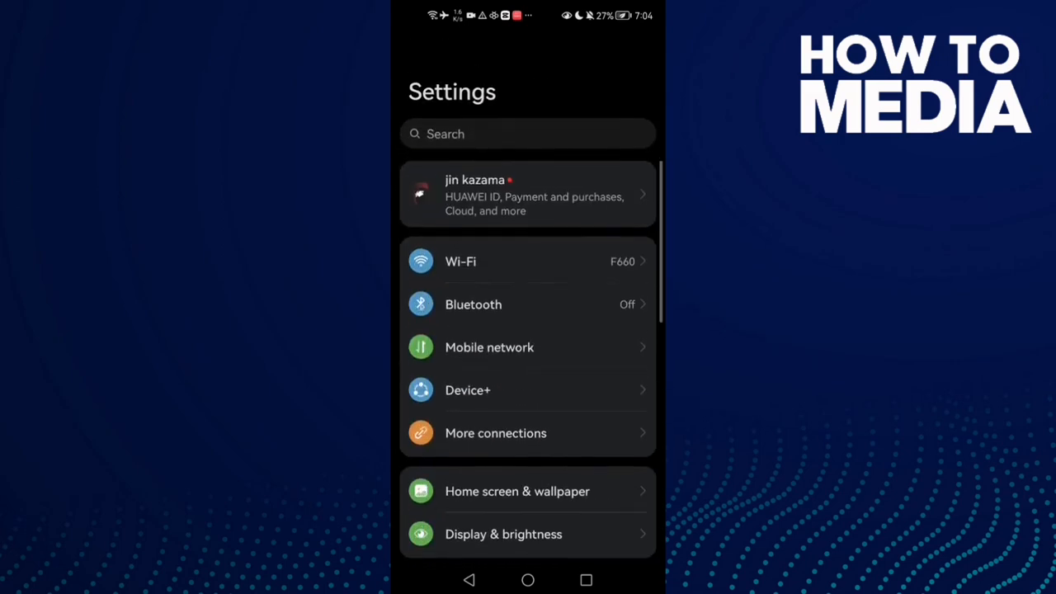
Search settings for 'dev' and pick Developer options under System & updates.
text(deve)
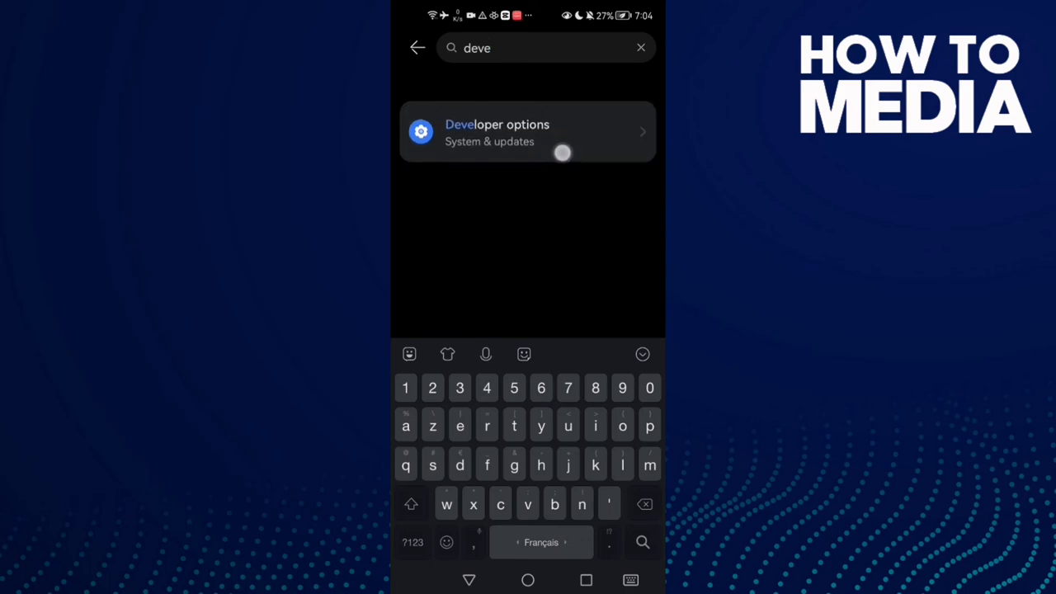
click(417, 47)
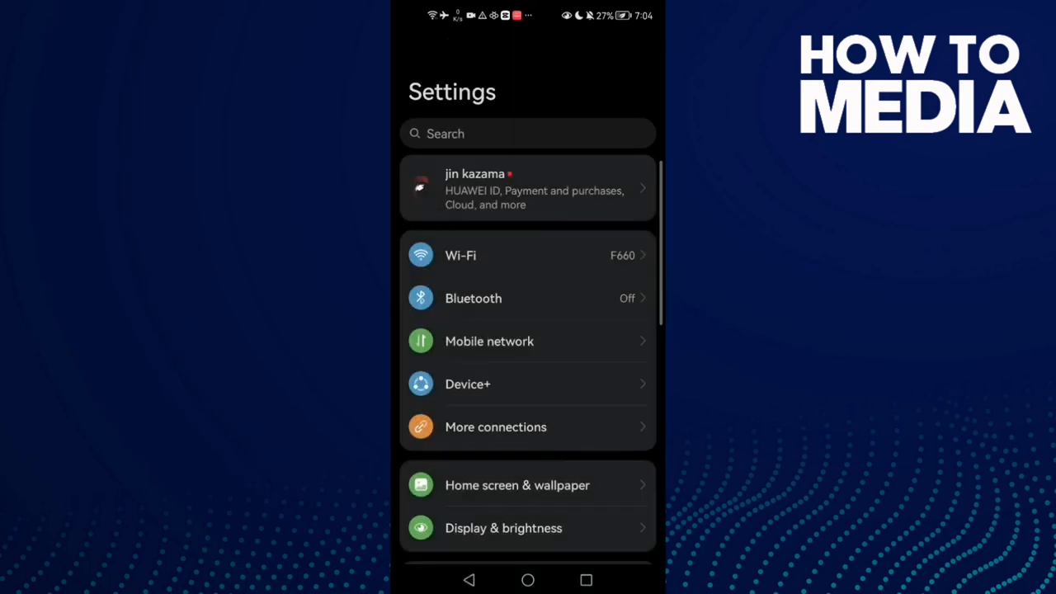